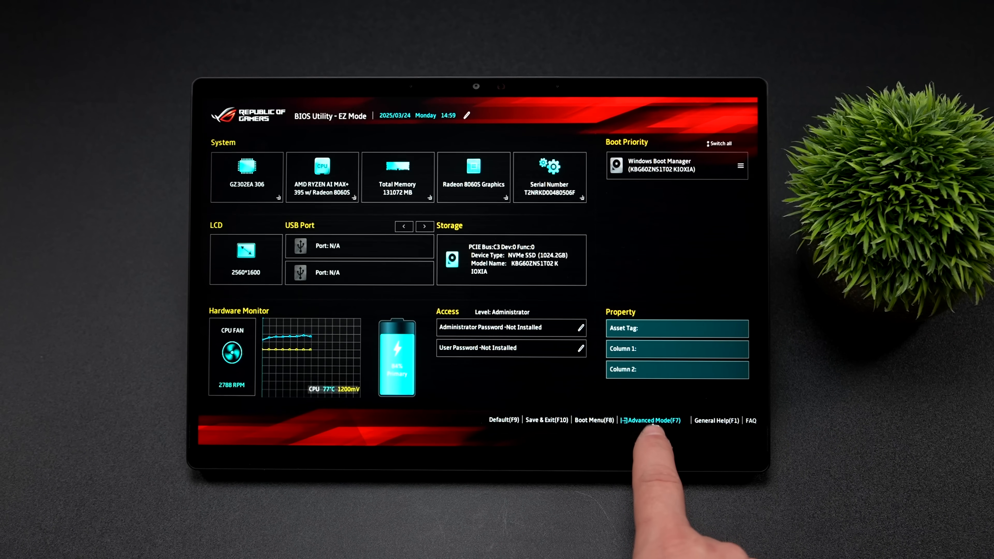
# - In Advanced Mode confirm UMA Frame Buffer Size 96G, then save changes and exit to reboot
pyautogui.click(653, 419)
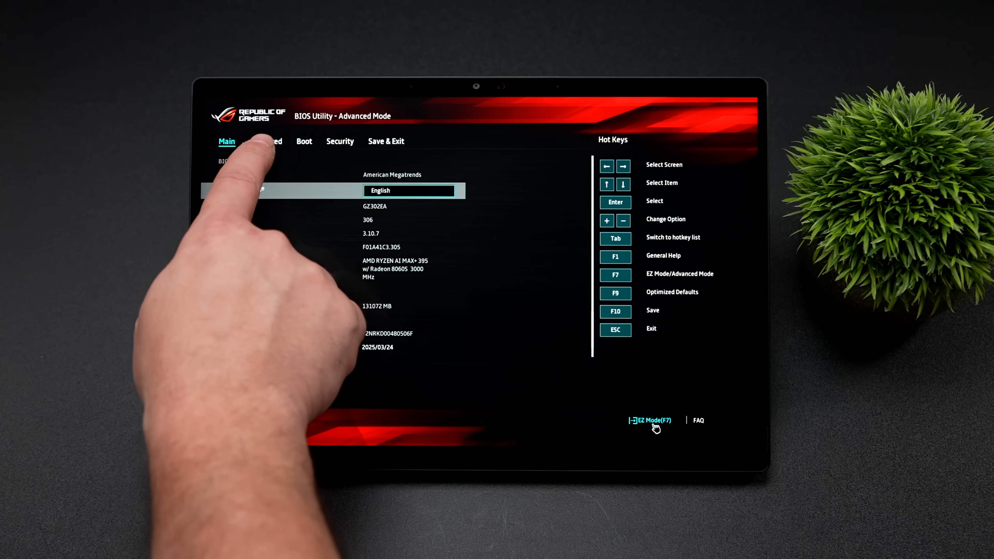
pyautogui.click(266, 141)
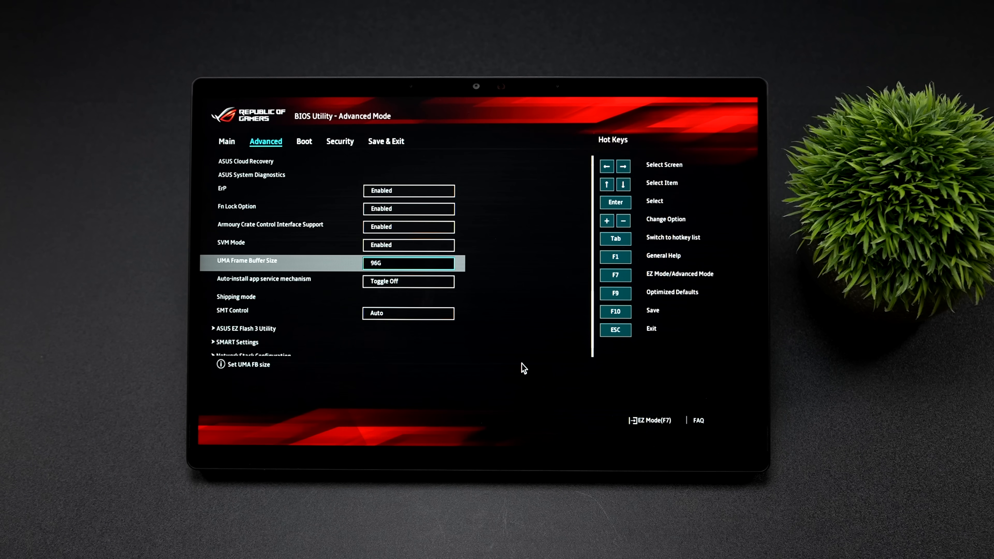
pyautogui.click(386, 141)
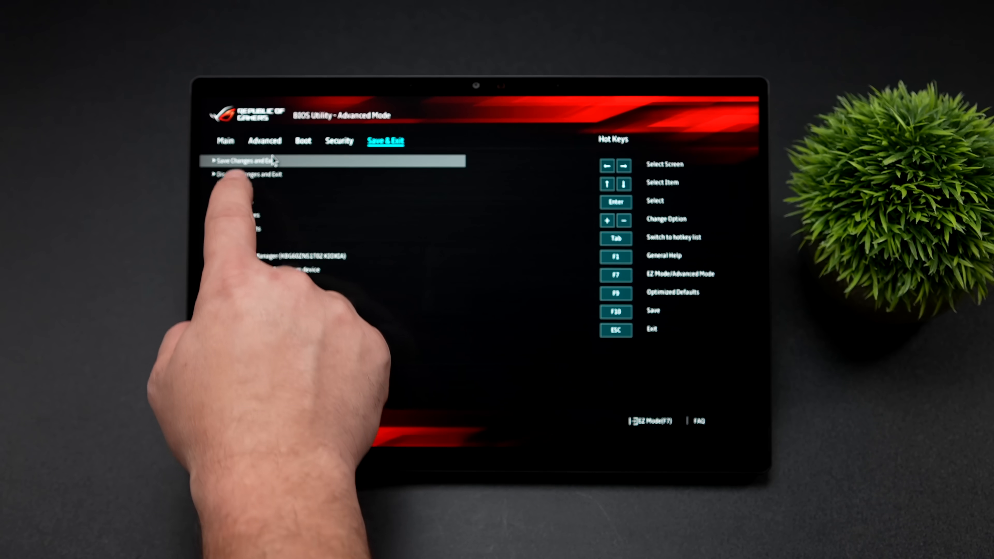
pyautogui.click(241, 160)
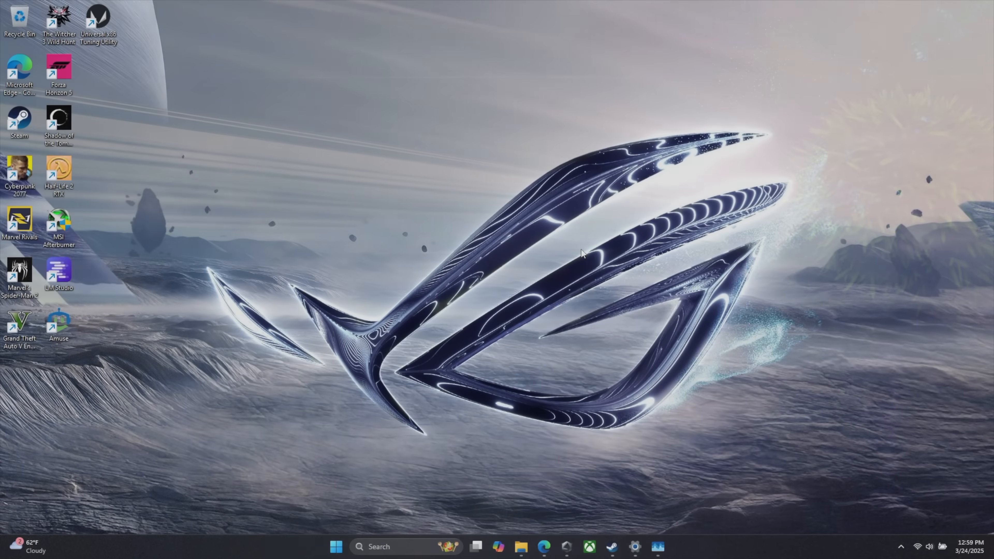
pyautogui.moveTo(571, 520)
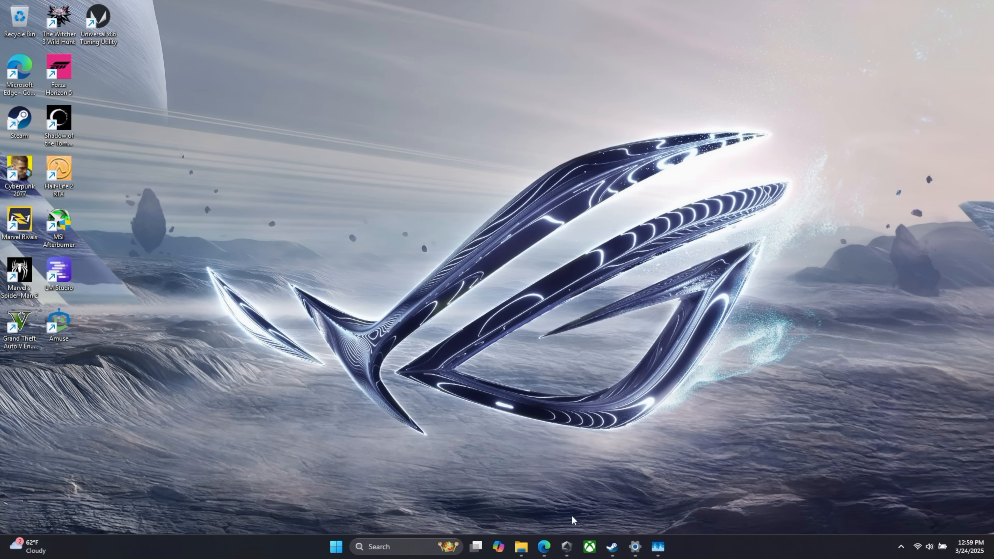
# - Review Task Manager Performance pages: memory with 96.4 GB reserved, GPU with 96 GB dedicated, and NPU
pyautogui.click(657, 546)
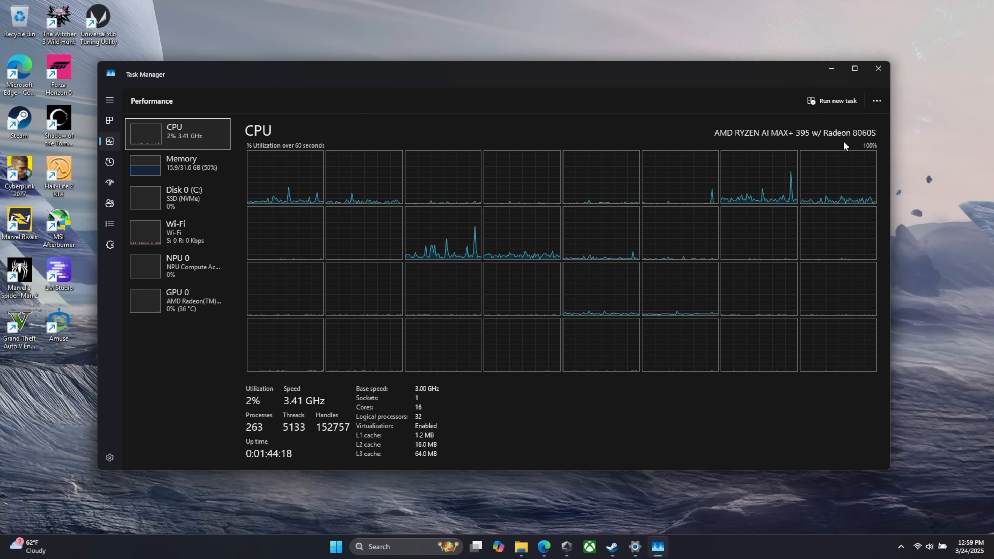
pyautogui.click(182, 162)
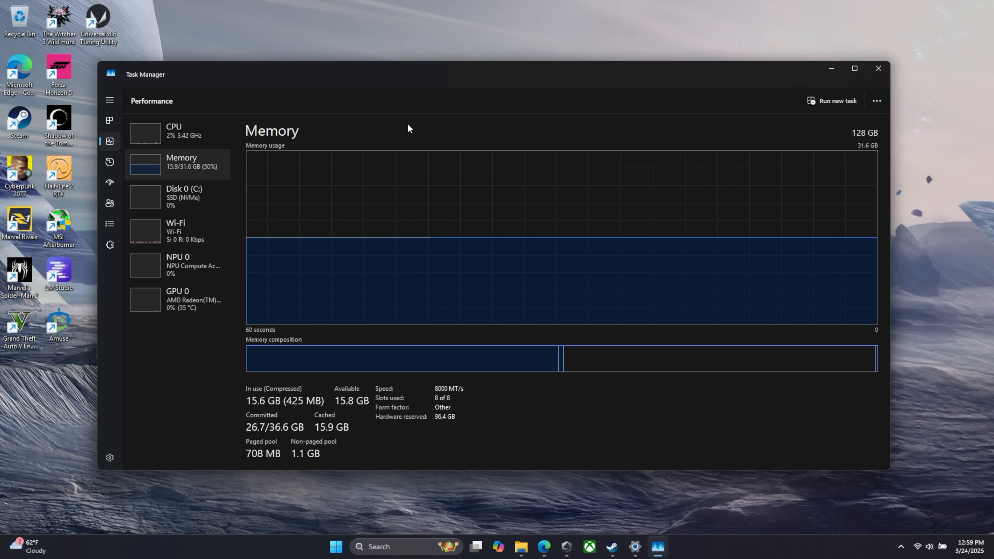
pyautogui.moveTo(786, 144)
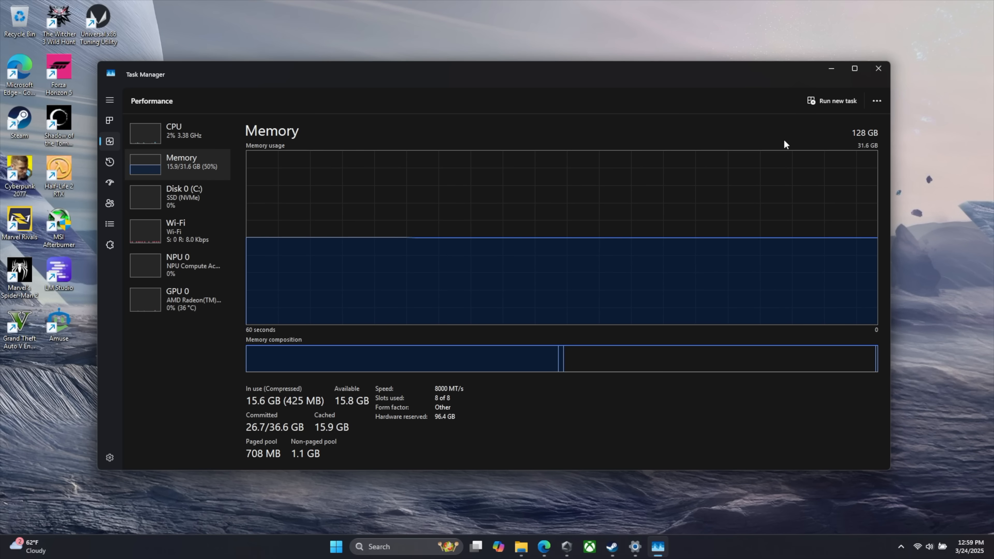
pyautogui.moveTo(207, 169)
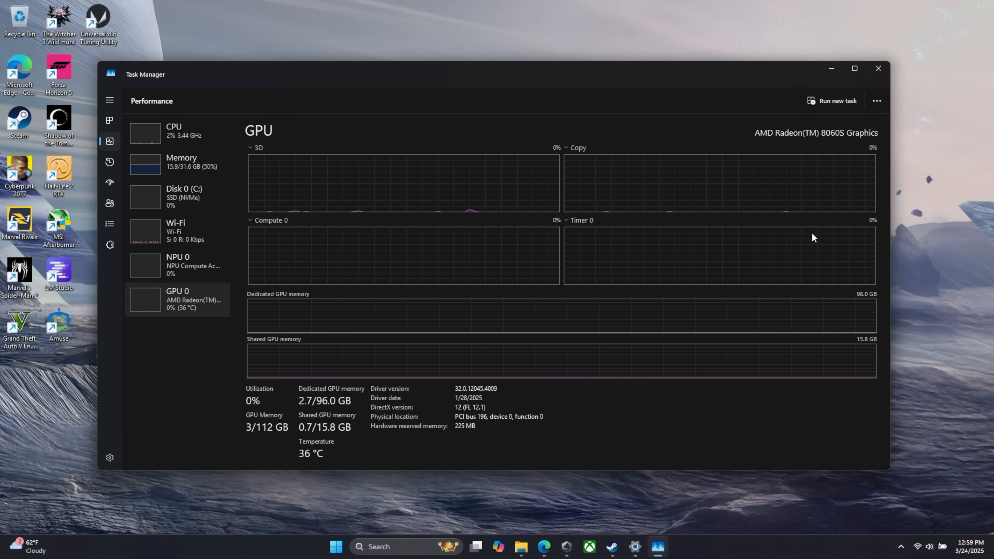
pyautogui.click(177, 265)
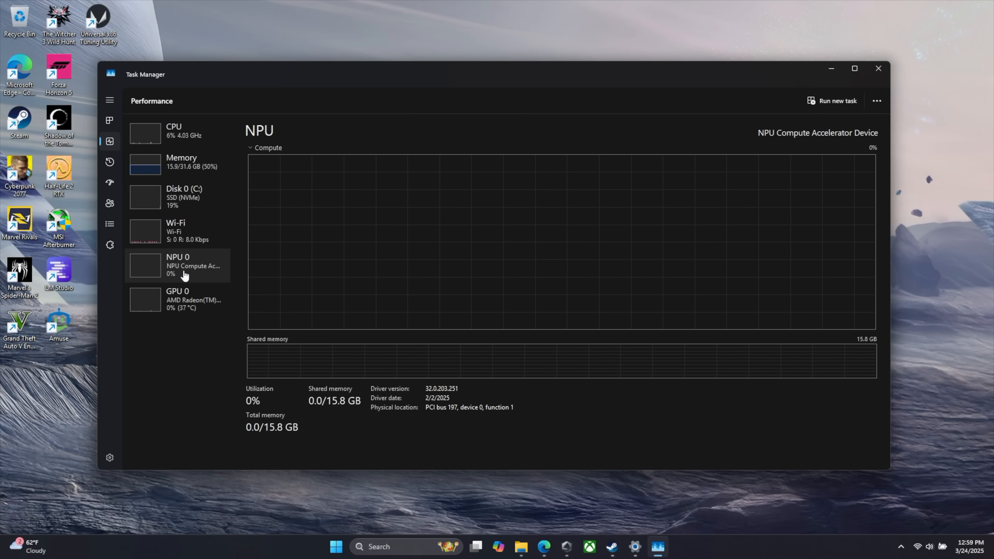
pyautogui.moveTo(240, 331)
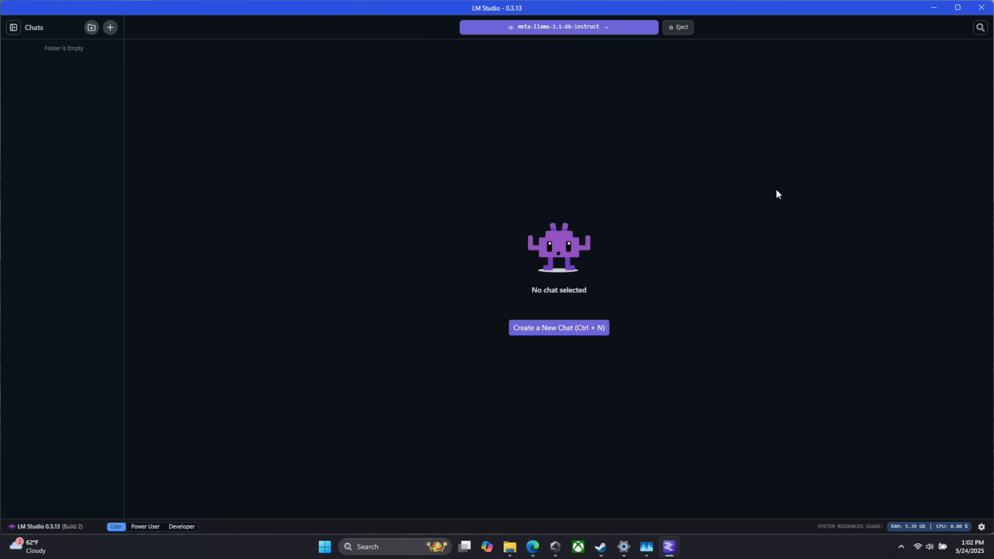
pyautogui.moveTo(564, 49)
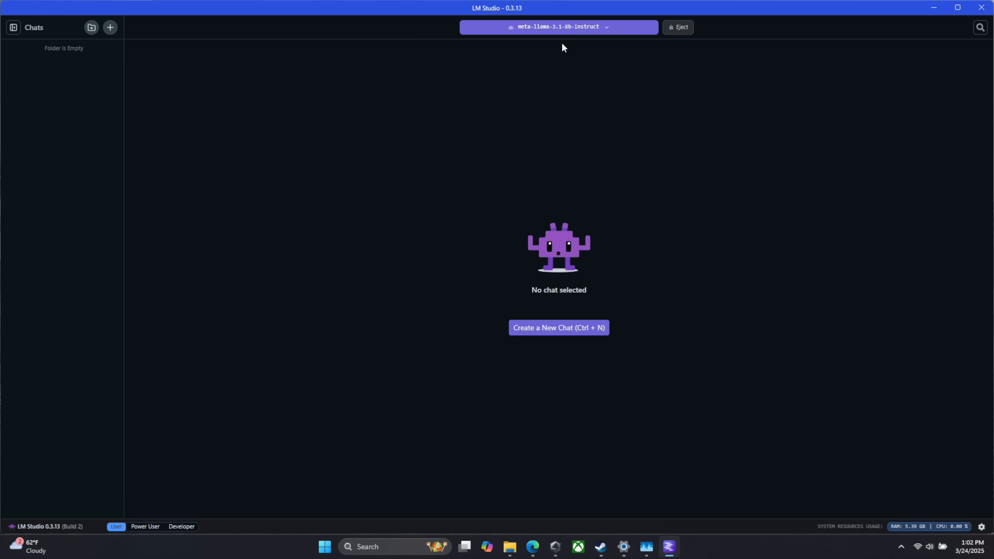
# - Load Meta Llama 3.1 8B Instruct from the model selector and start a new empty chat
pyautogui.click(558, 26)
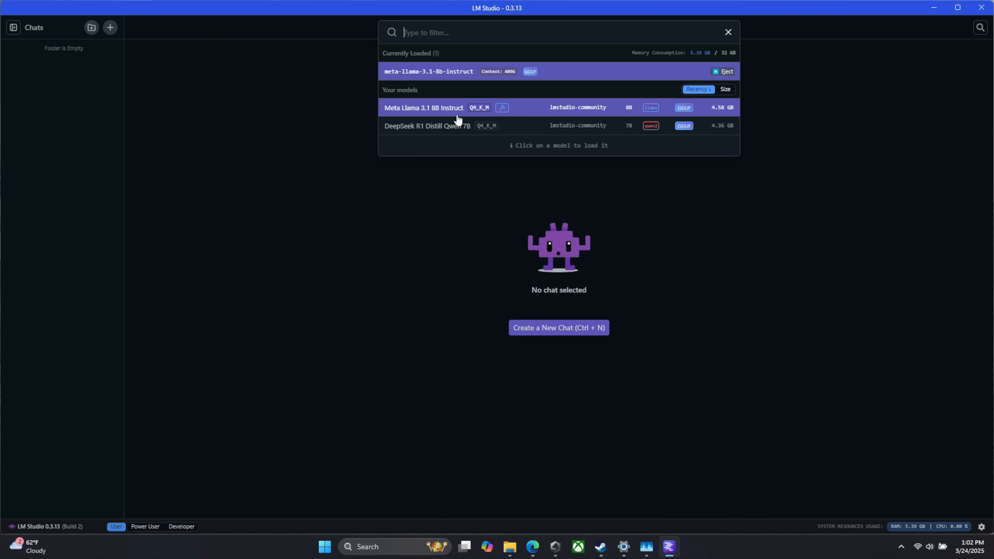
pyautogui.click(424, 107)
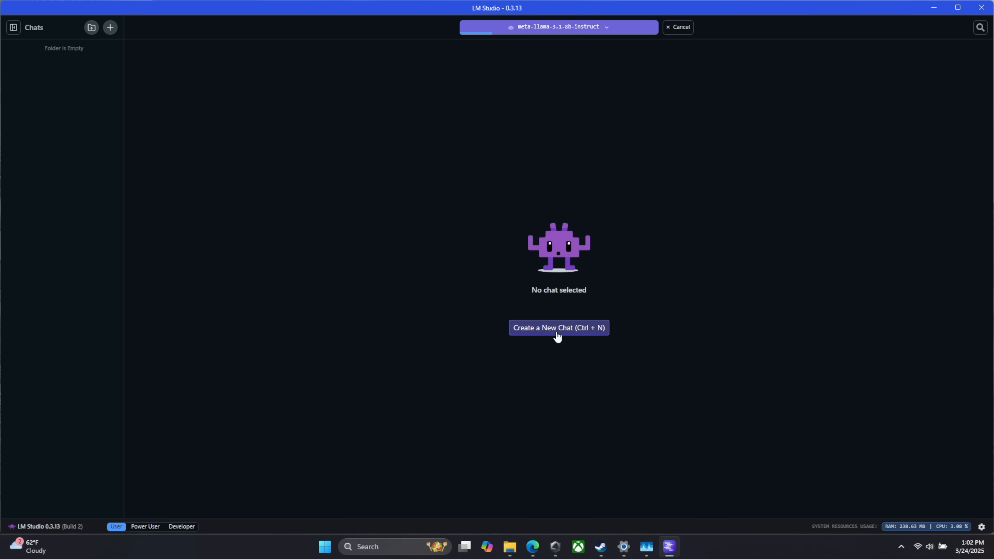
pyautogui.click(558, 328)
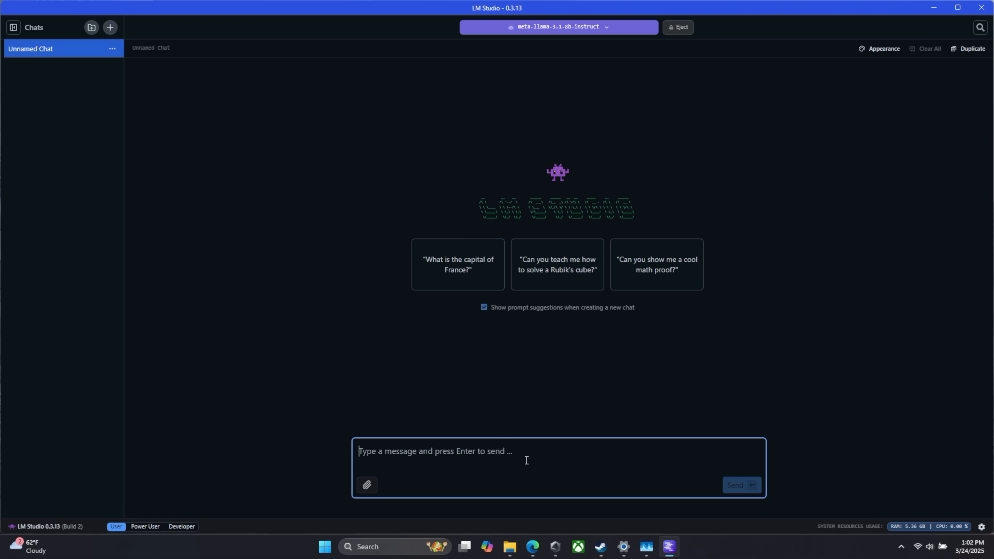
pyautogui.moveTo(537, 387)
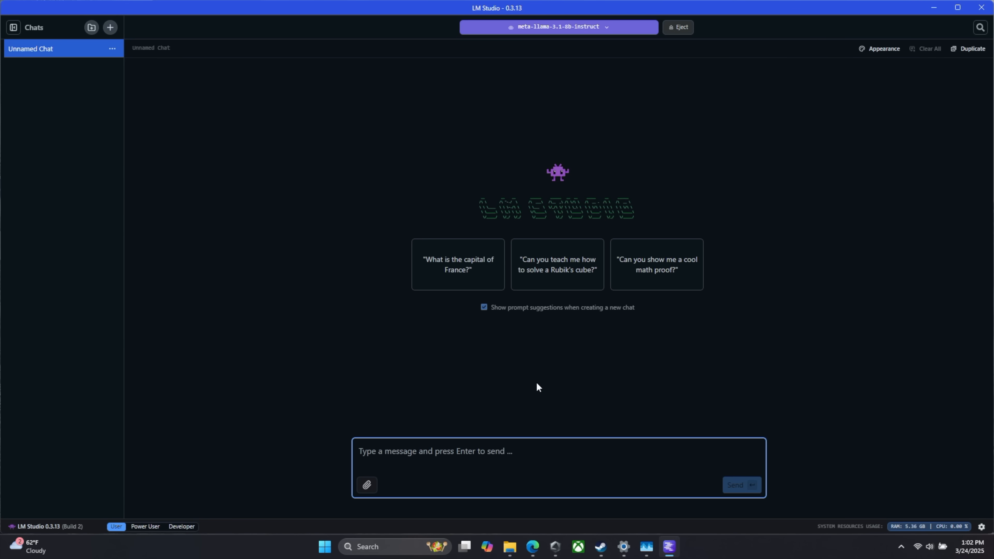
pyautogui.click(557, 264)
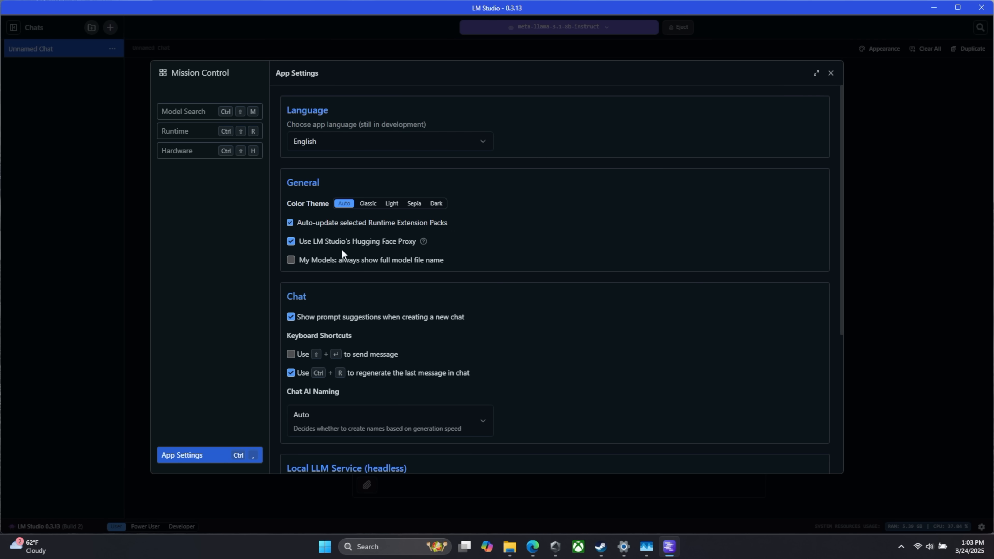
# - Close the App Settings panel and then LM Studio, returning to the desktop
pyautogui.scroll(-3)
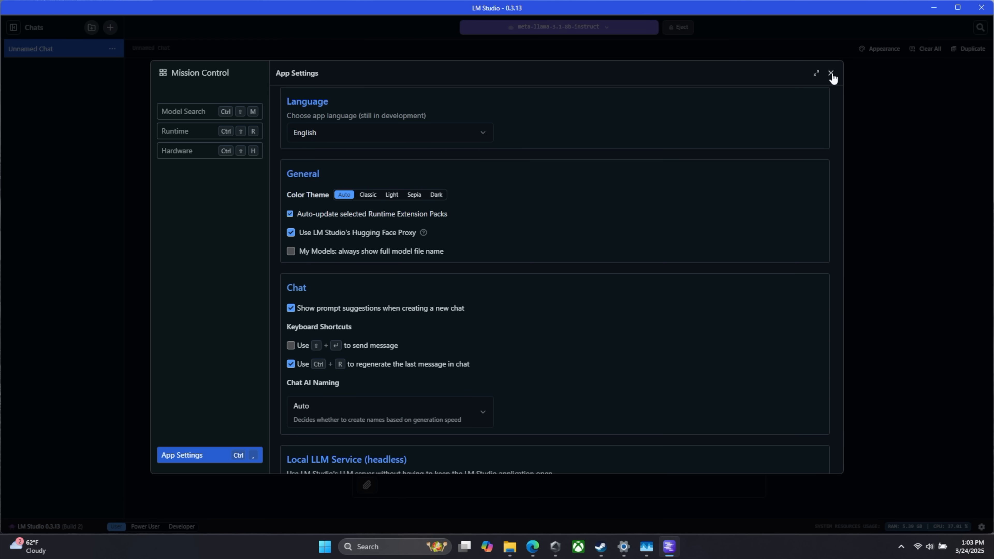
pyautogui.click(830, 73)
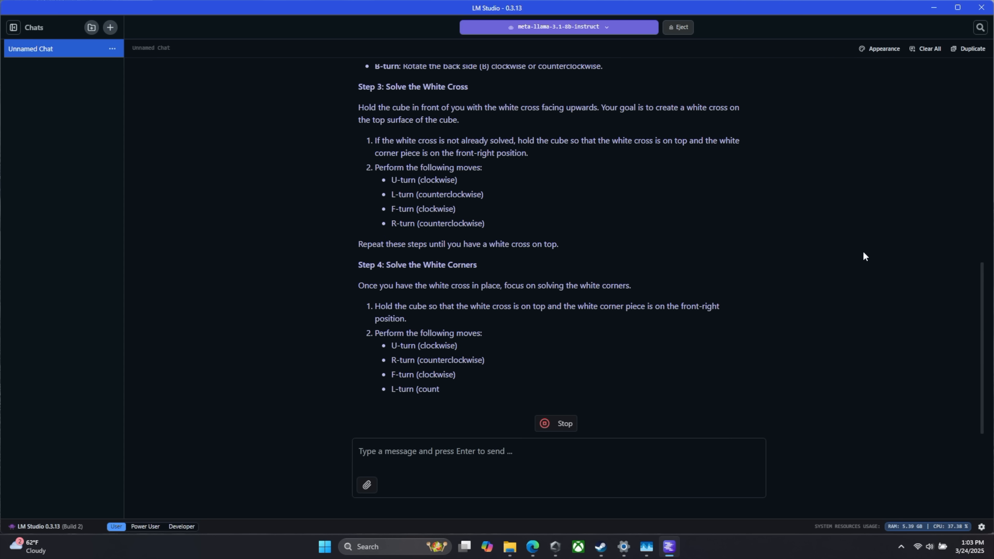
pyautogui.click(934, 7)
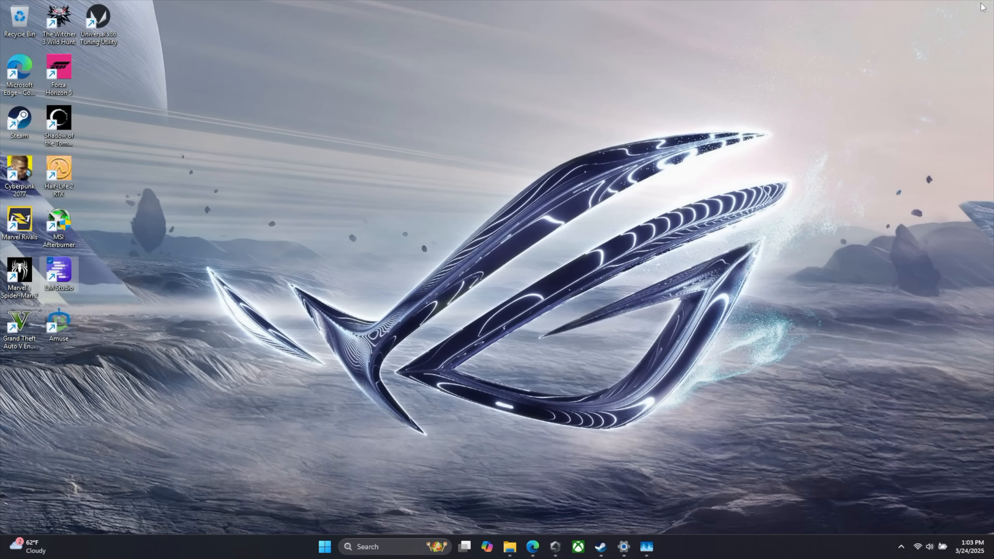
# - Launch Amuse maximized in EZ Mode and toggle AMD XDNA 2 Stable Diffusion on and off
pyautogui.doubleClick(57, 324)
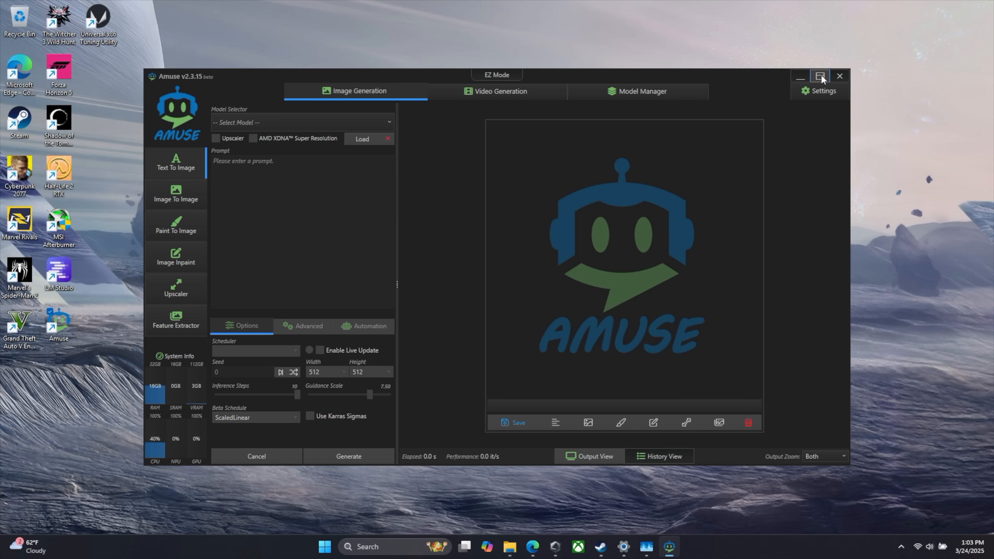
pyautogui.click(820, 76)
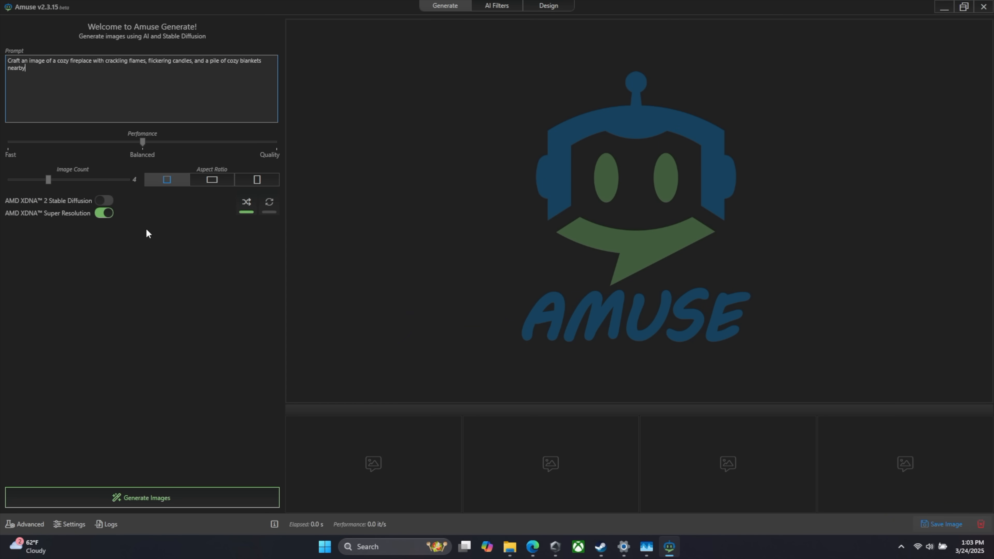
pyautogui.moveTo(36, 210)
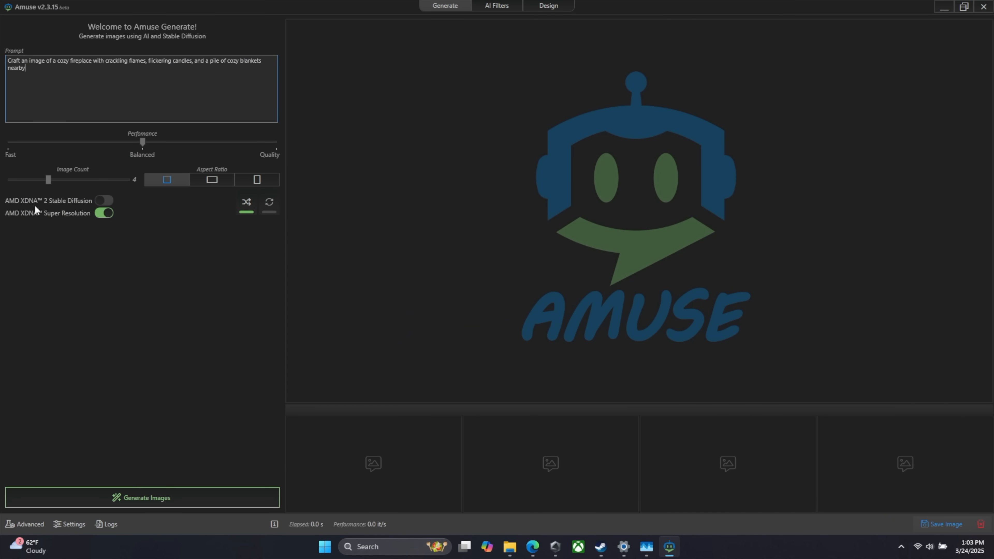
pyautogui.click(103, 200)
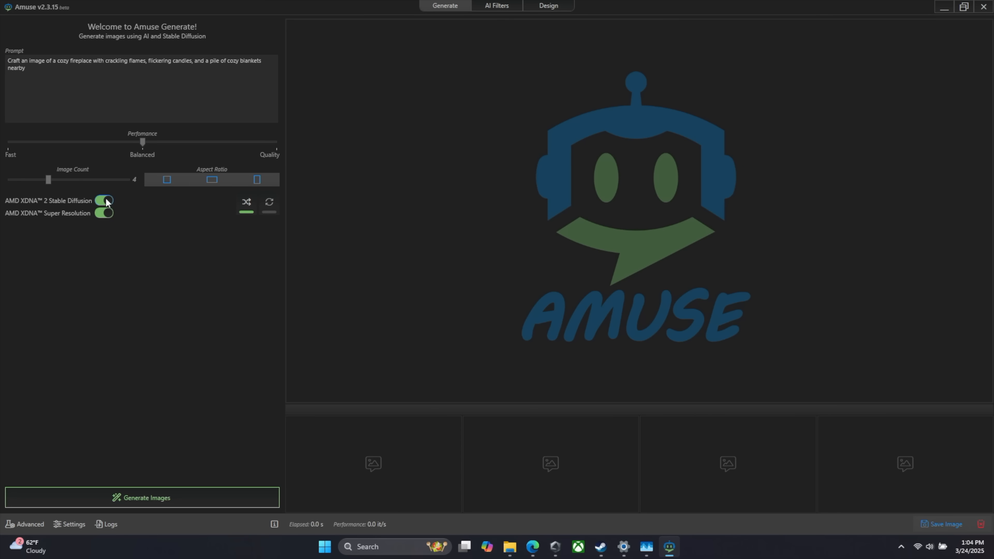
pyautogui.click(104, 201)
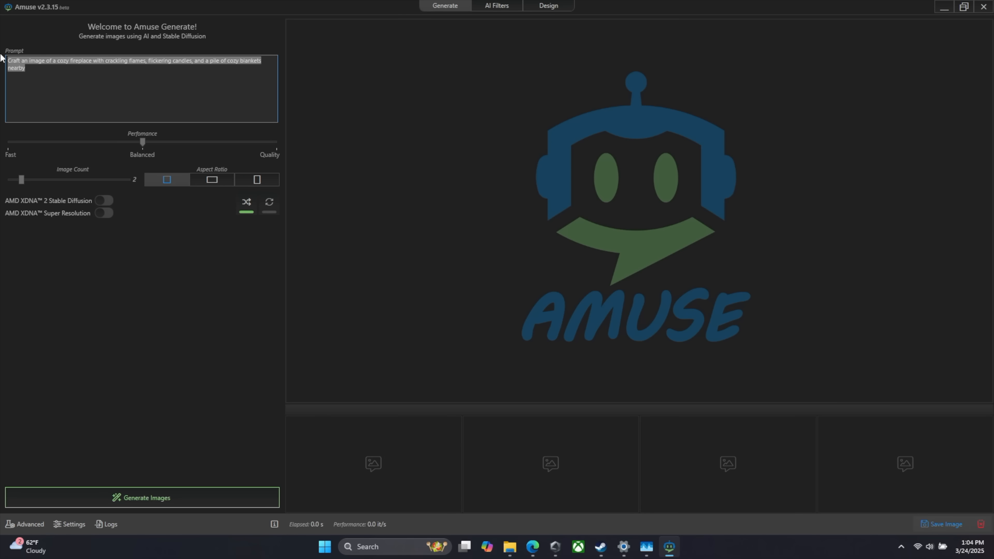
# - Generate images from the prompt 'hello kitty fighting godzilla' with XDNA options off
pyautogui.write('hello kitty fighting godzilla')
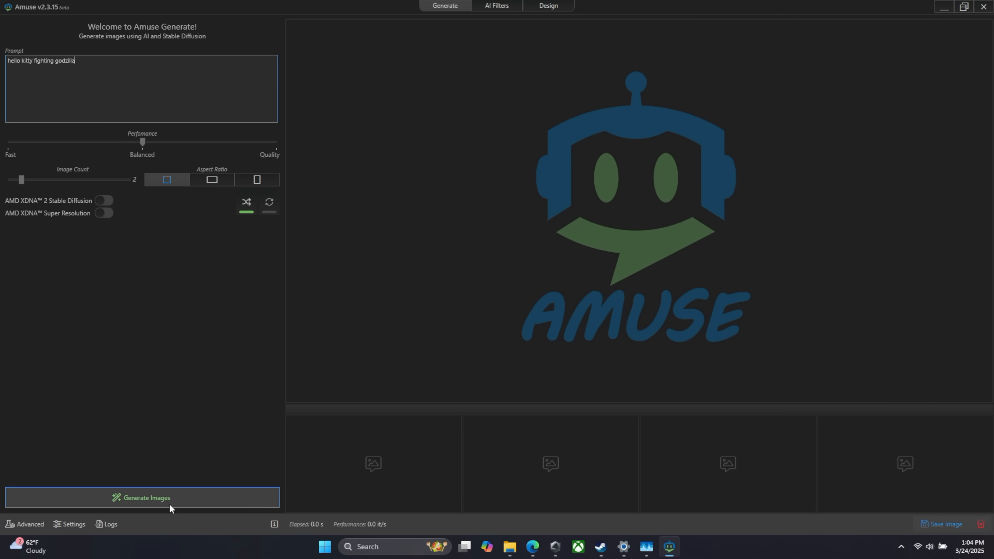
pyautogui.click(141, 497)
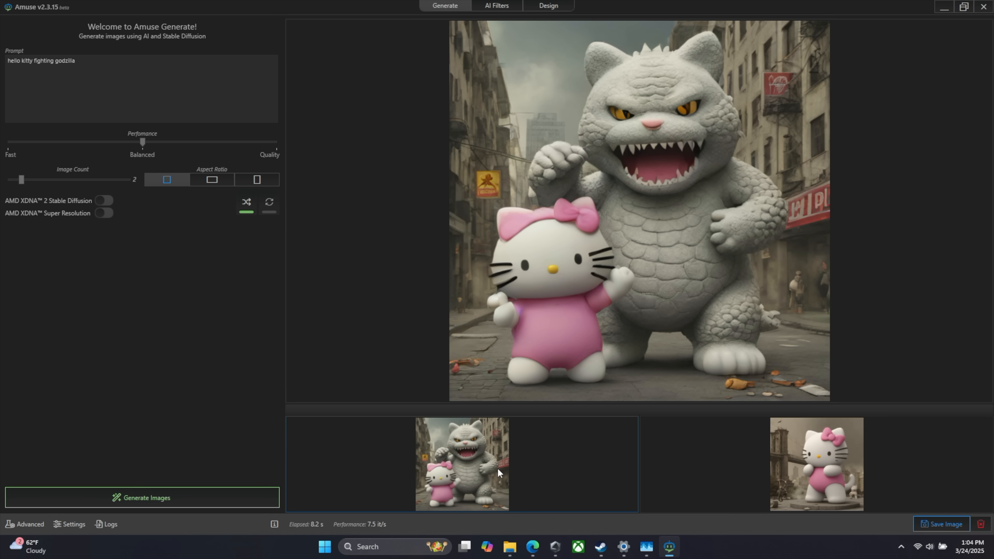
pyautogui.moveTo(656, 357)
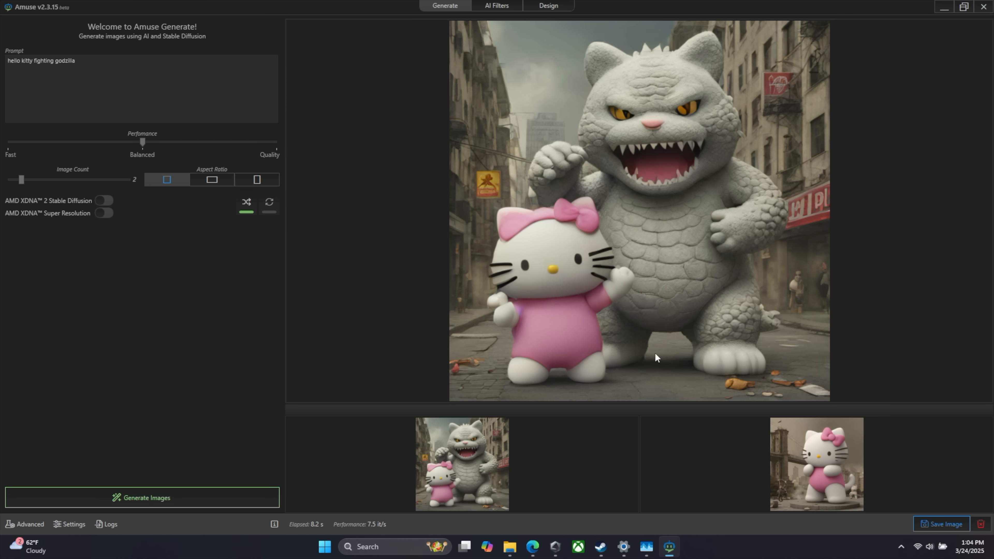
pyautogui.moveTo(635, 201)
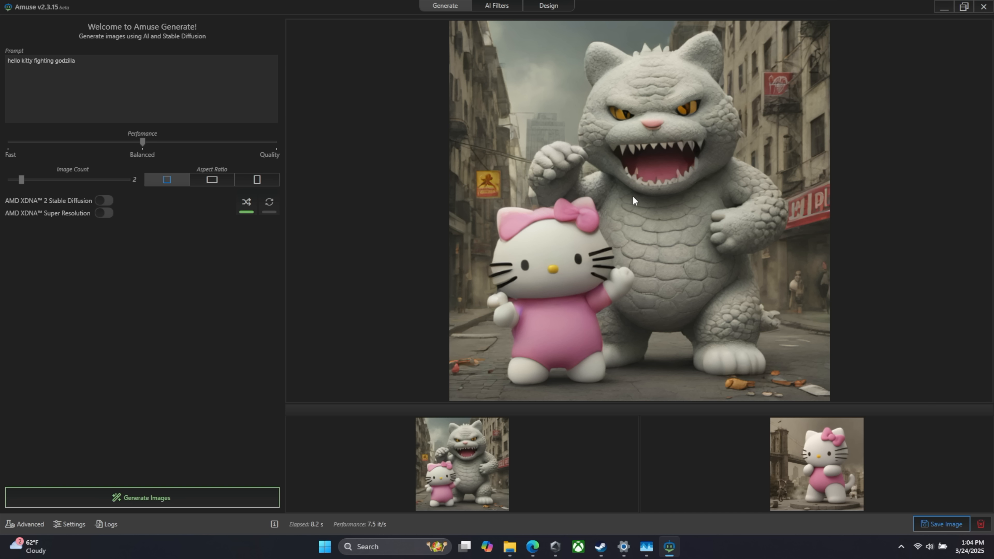
pyautogui.moveTo(25, 212)
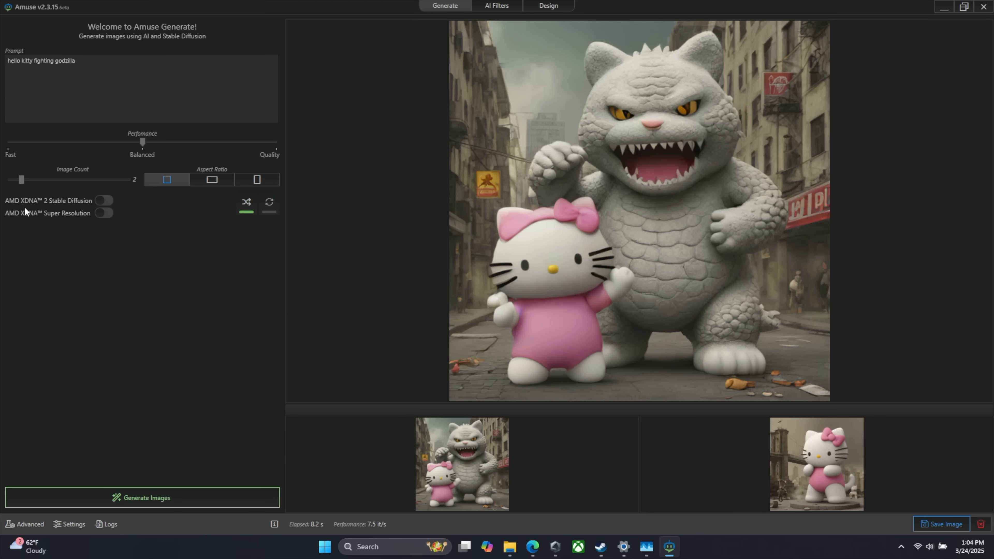
# - Enable XDNA 2 Stable Diffusion and XDNA Super Resolution, then regenerate the Hello Kitty images
pyautogui.click(104, 200)
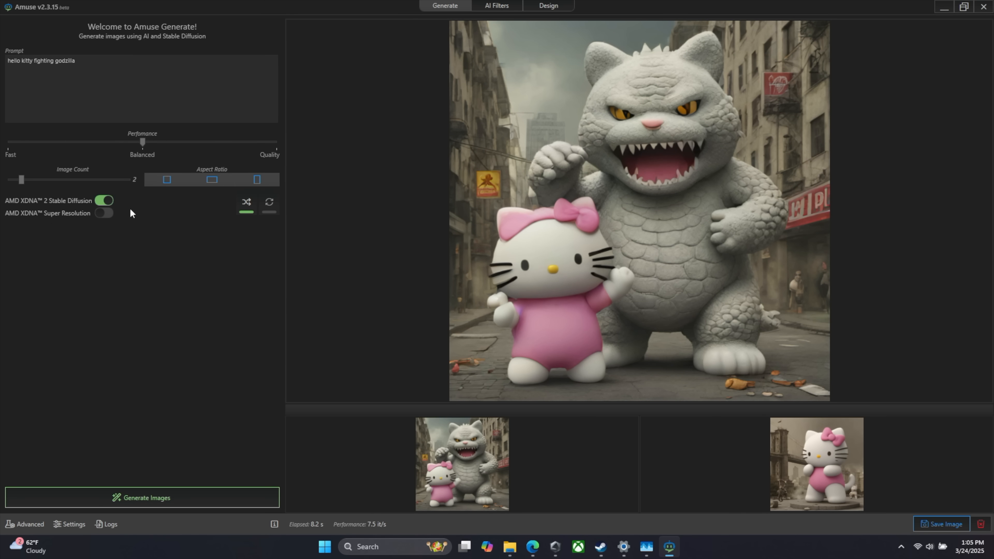
pyautogui.click(103, 213)
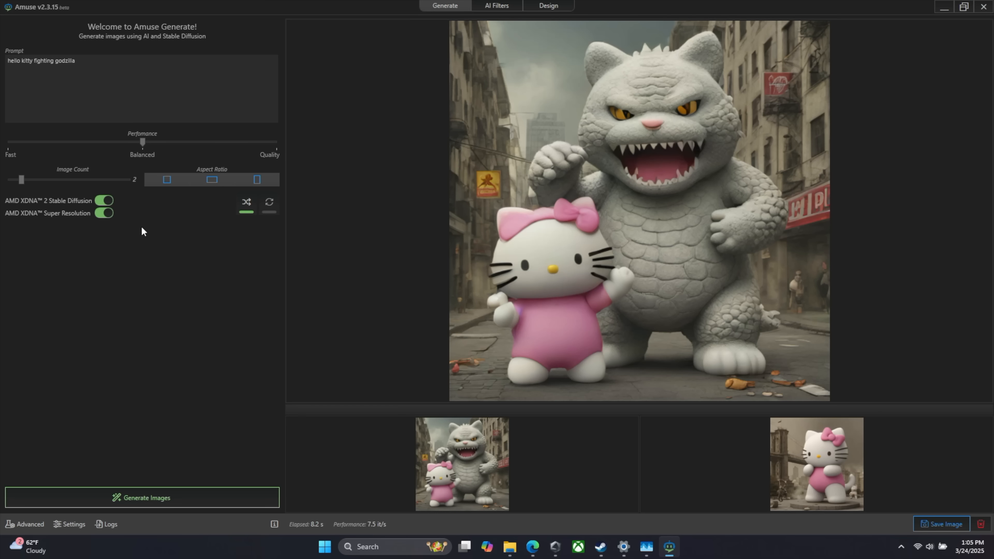
pyautogui.click(114, 77)
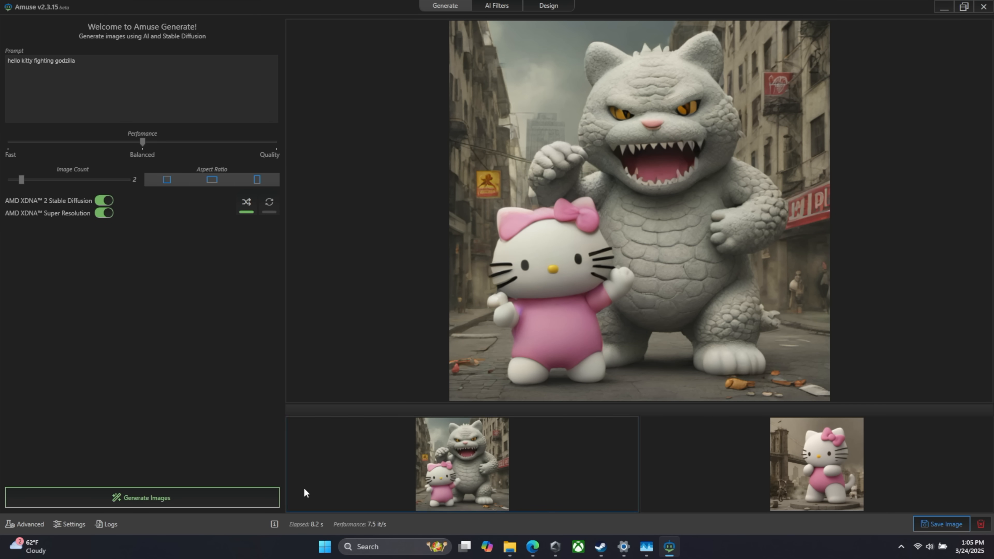
pyautogui.click(142, 497)
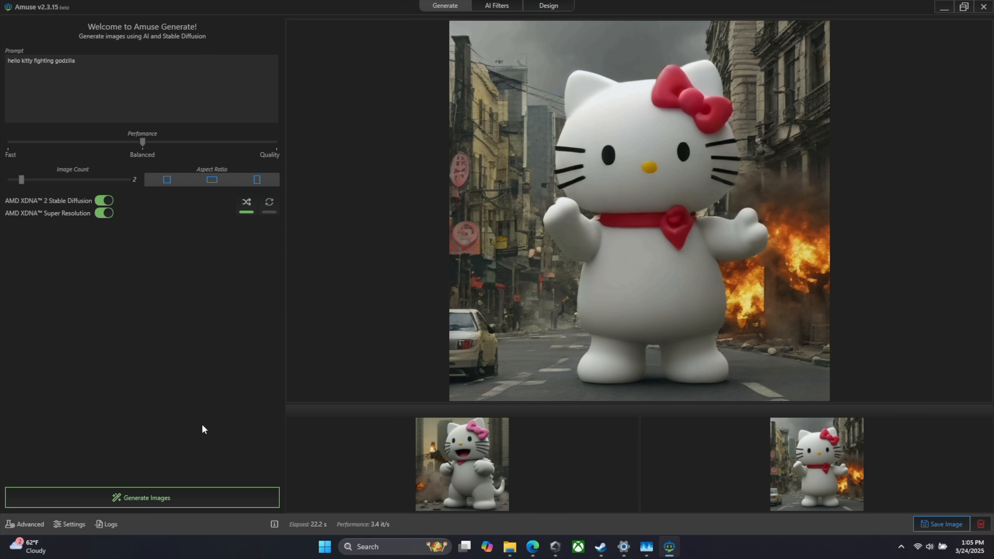
pyautogui.moveTo(46, 222)
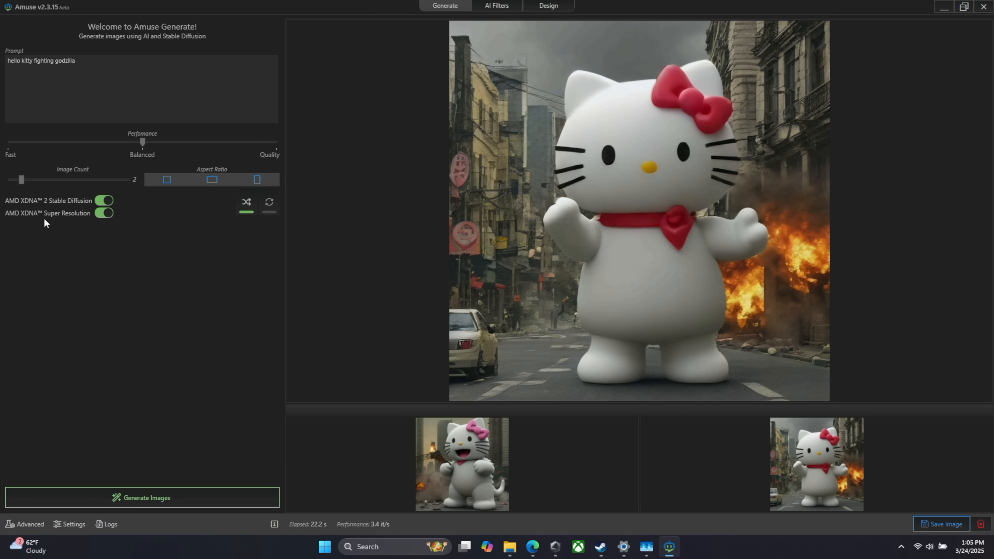
pyautogui.click(461, 463)
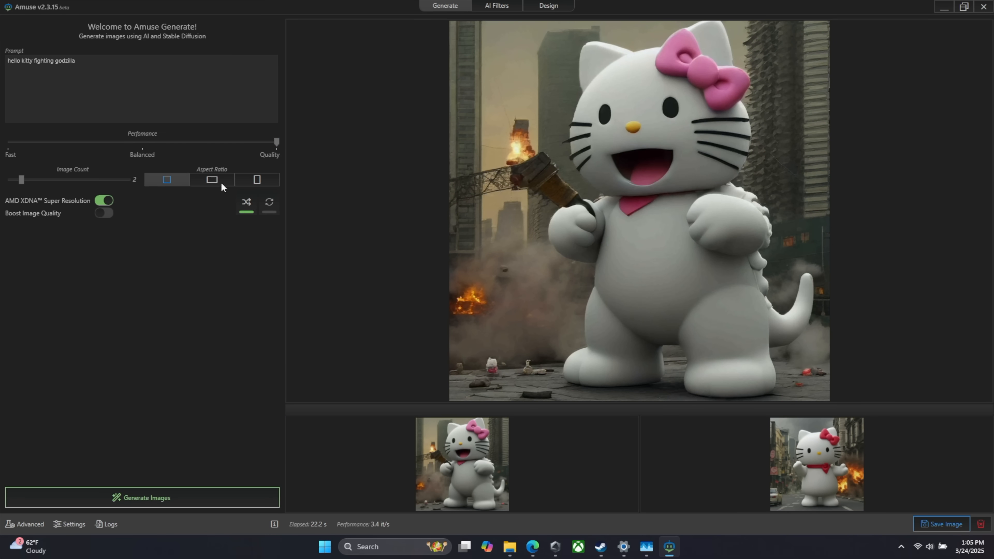
# - Raise Image Count to 4 and generate the Hello Kitty images in Quality mode with Super Resolution
pyautogui.moveTo(22, 181); pyautogui.dragTo(49, 180)
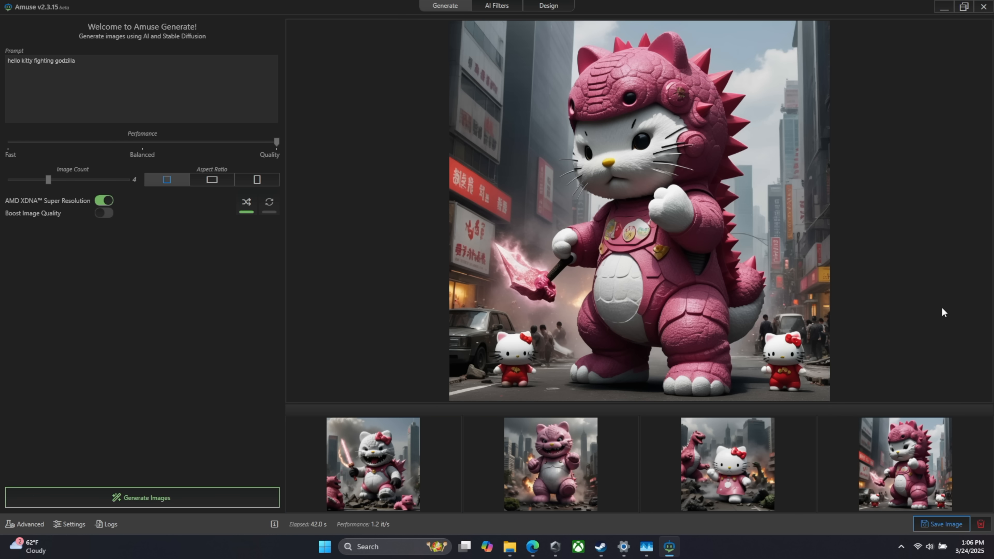
pyautogui.moveTo(142, 298)
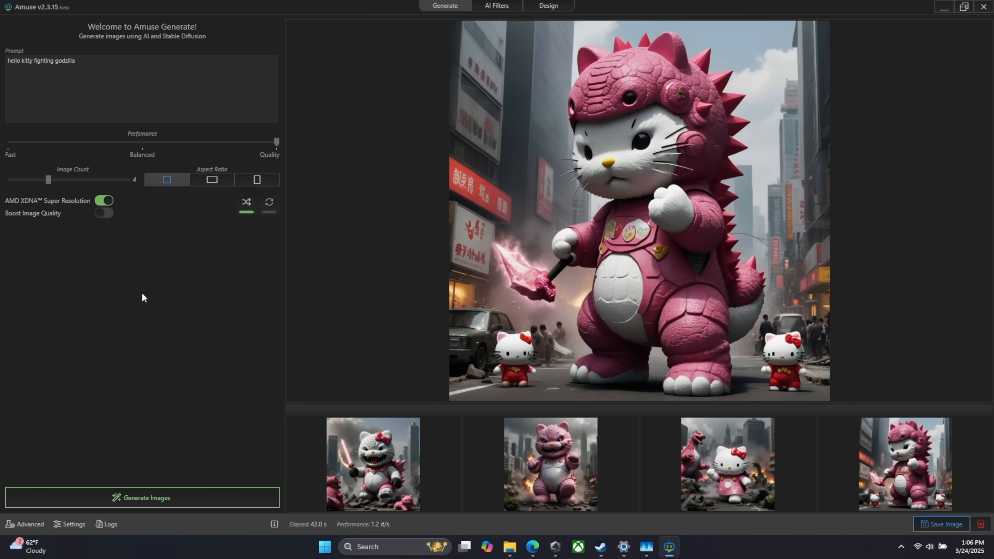
pyautogui.click(727, 463)
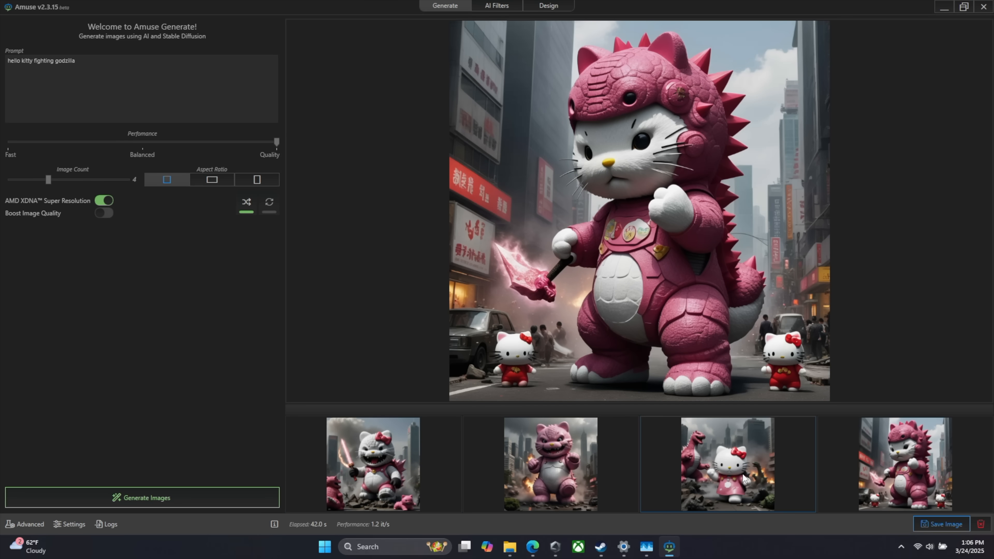
pyautogui.click(373, 463)
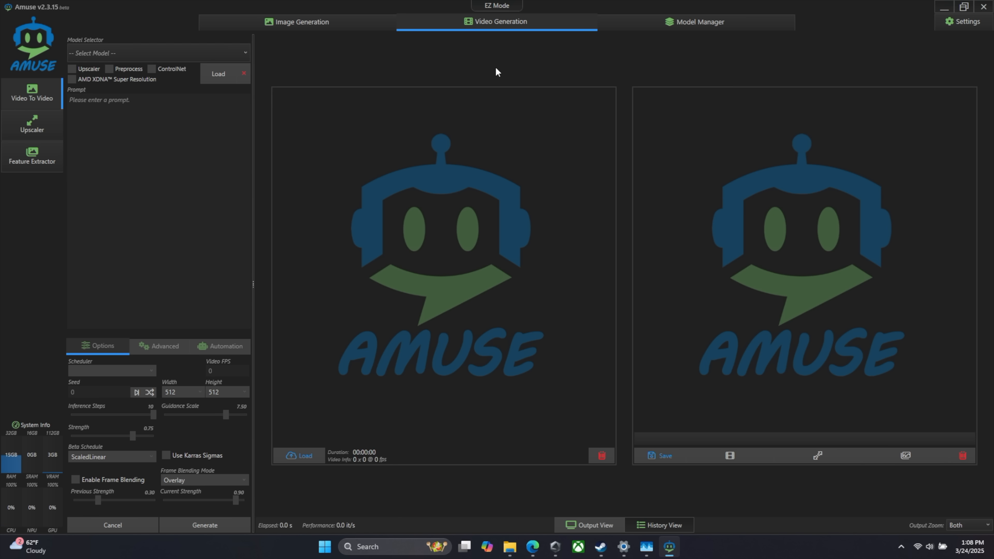
pyautogui.moveTo(487, 31)
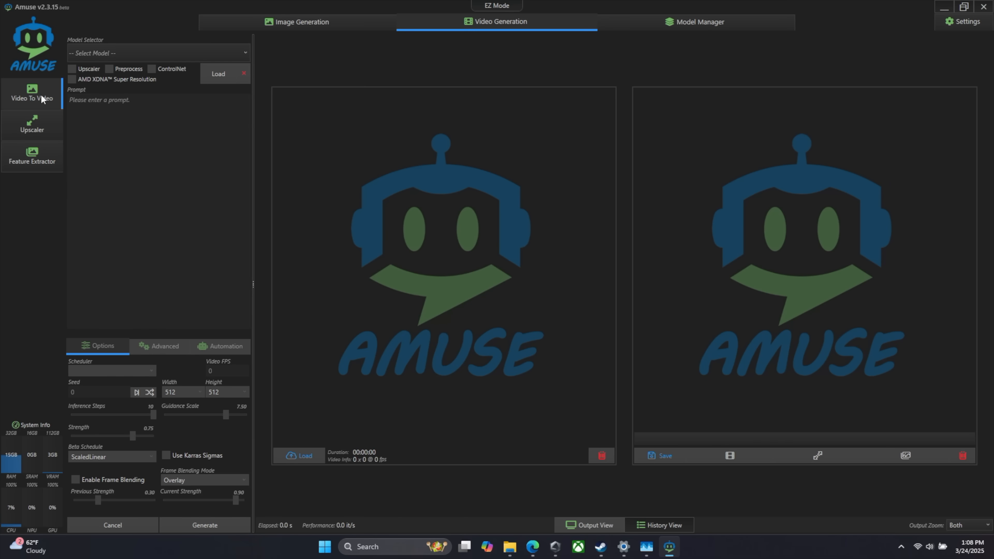
# - In Video To Video mode load Dreamshaper Lightning with AMD XDNA Super Resolution enabled
pyautogui.click(157, 52)
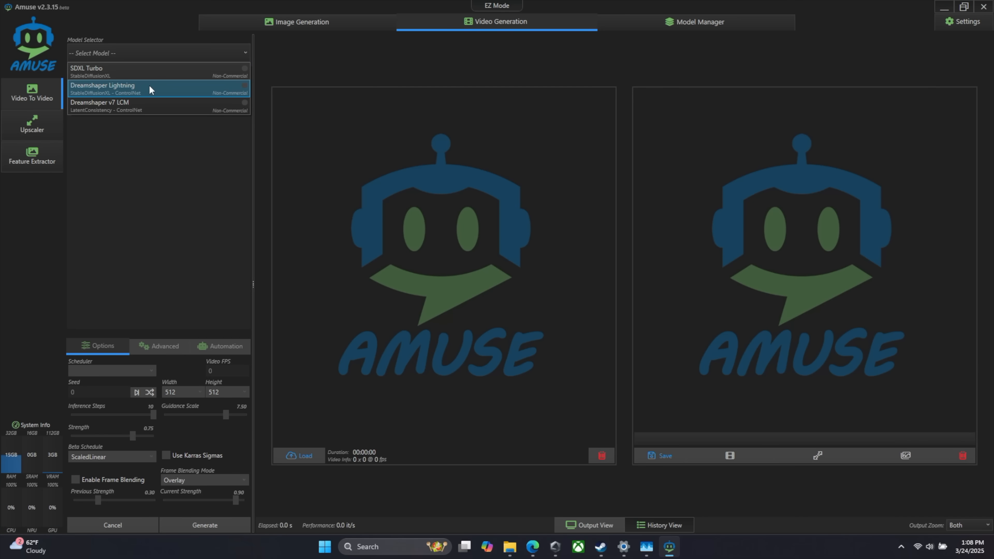
pyautogui.click(102, 88)
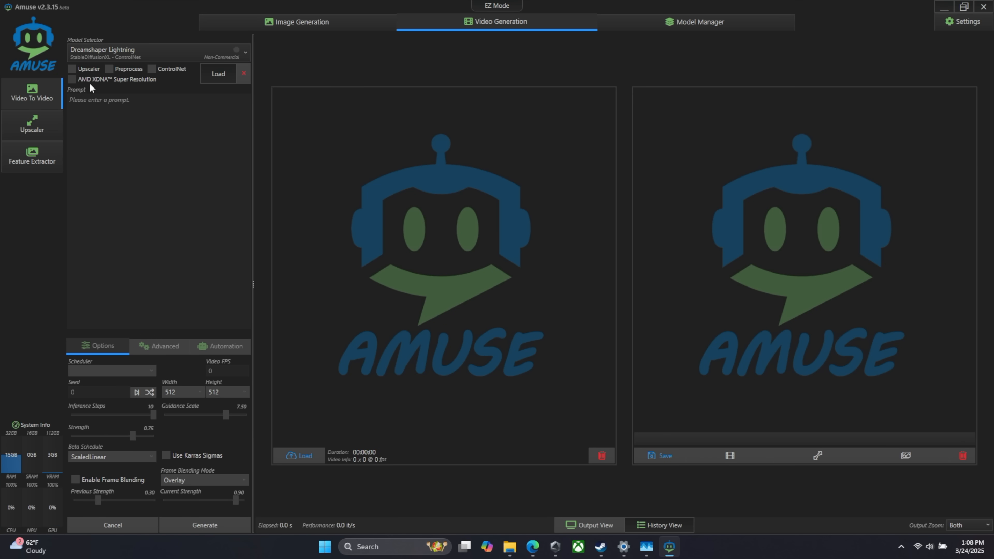
pyautogui.click(71, 79)
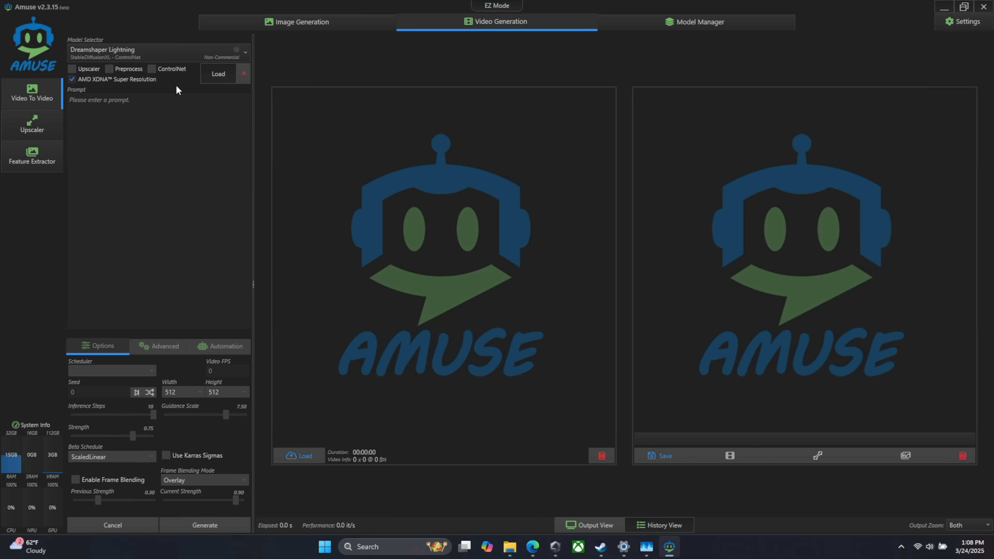
pyautogui.click(218, 73)
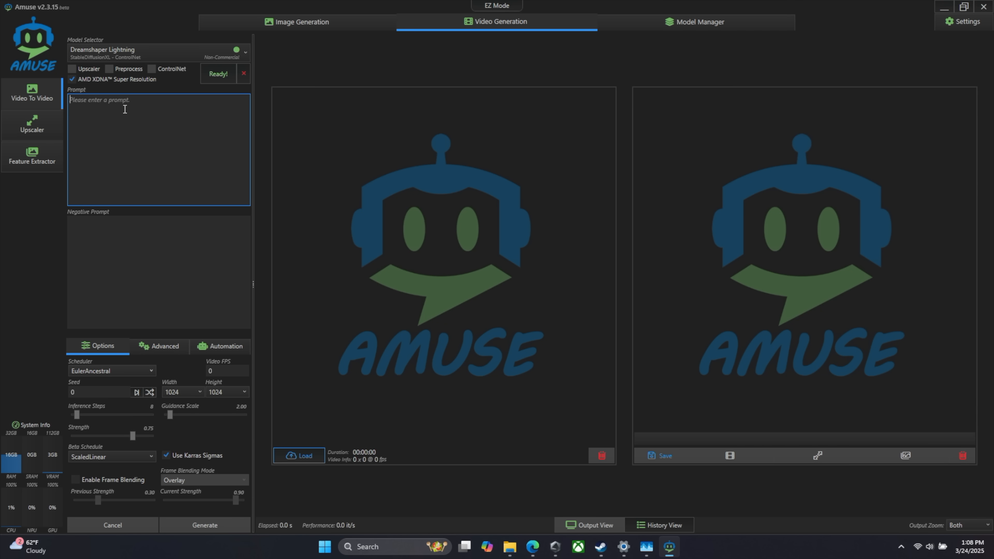
pyautogui.moveTo(299, 455)
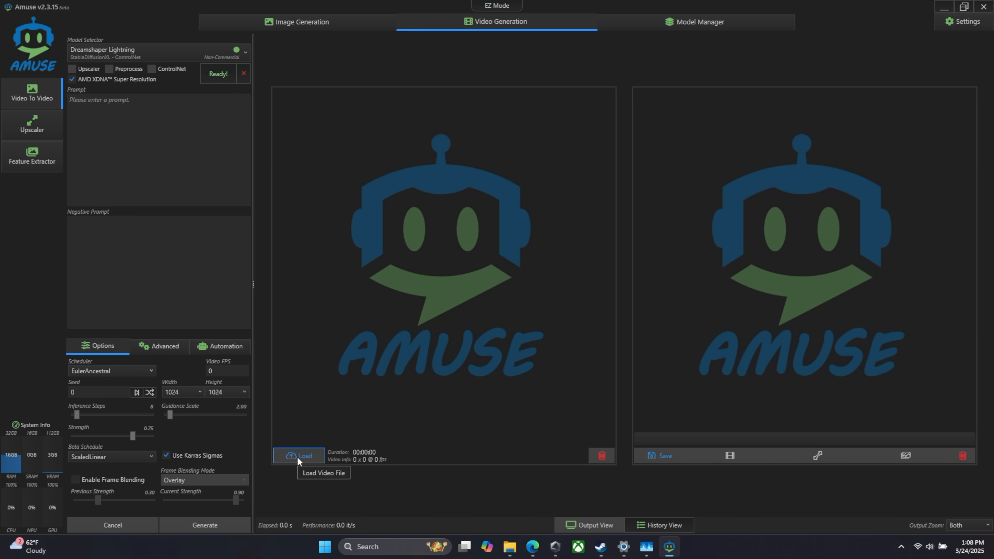
# - Load the field clip as source video, set output 960×640 and enable frame blending
pyautogui.click(299, 456)
pyautogui.write('24')
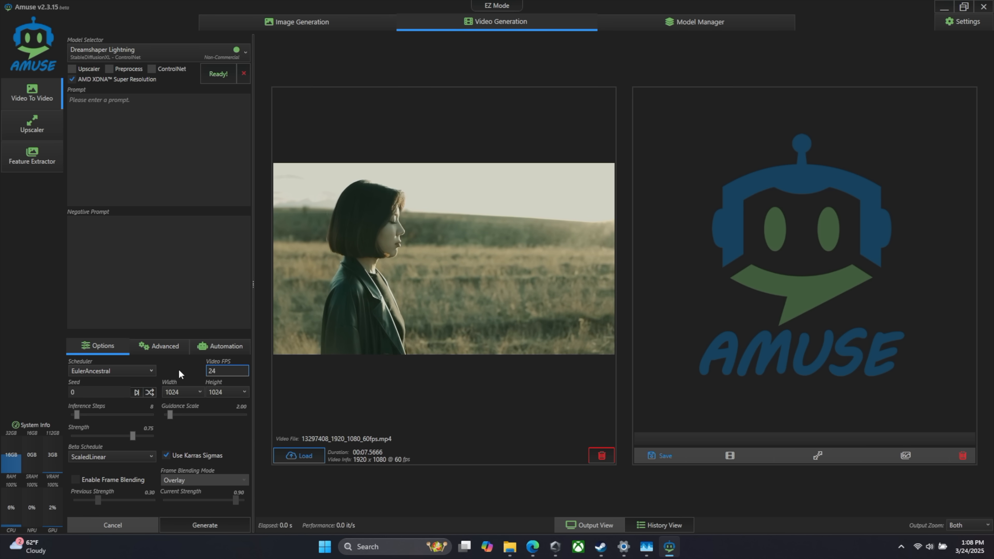
pyautogui.click(180, 392)
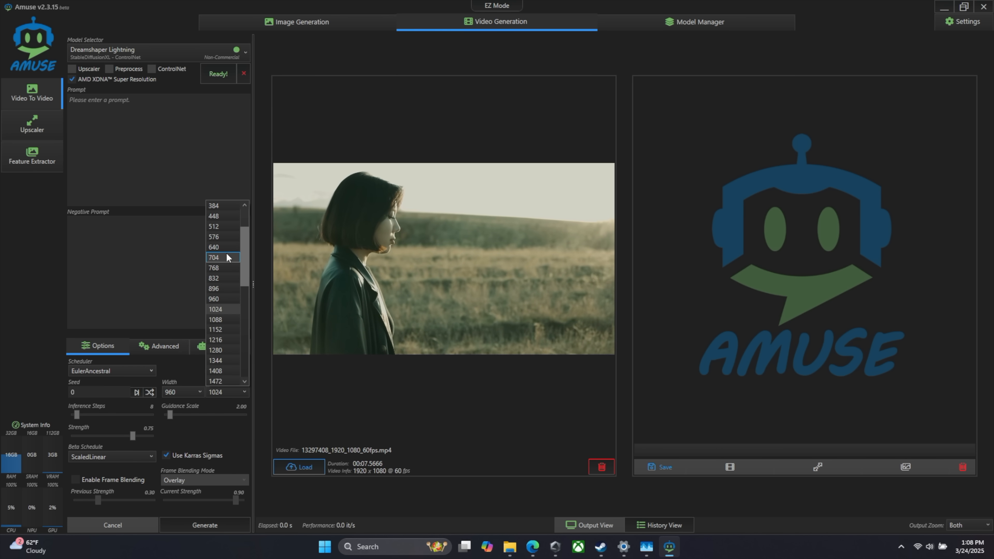
pyautogui.click(214, 247)
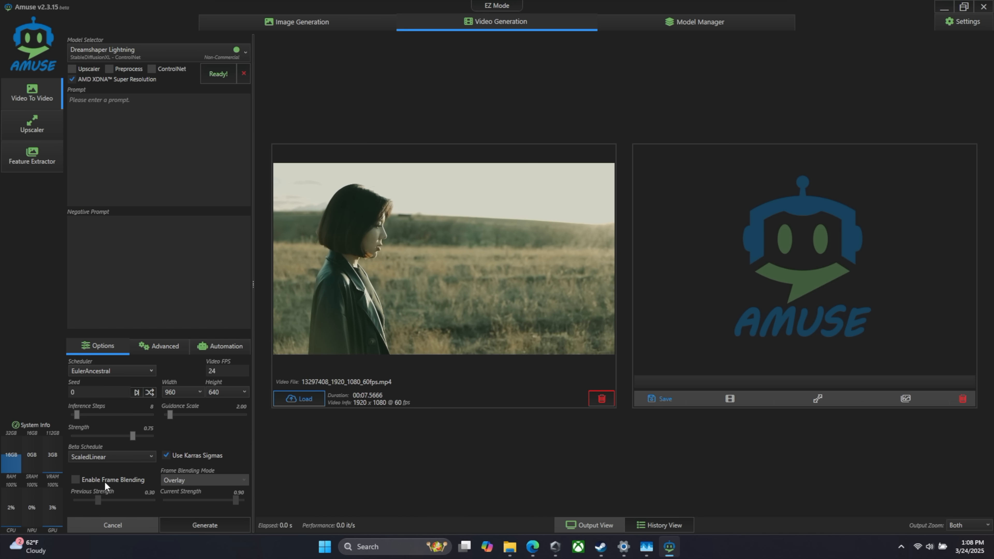
pyautogui.click(76, 481)
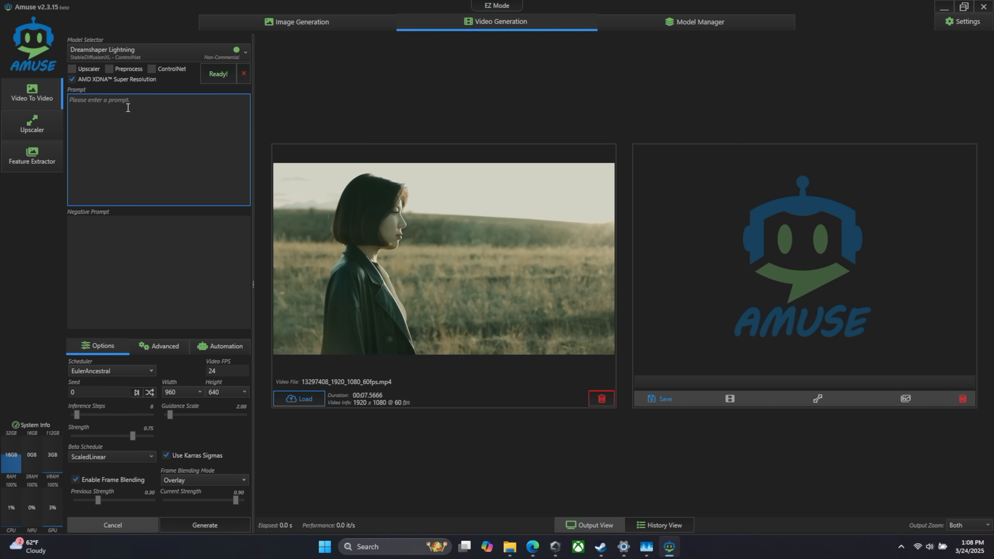
# - Enter the prompt 'walking in a wasteland with futuristic armor on' and start generation
pyautogui.write('walking in a wasteland with futuristic armor on')
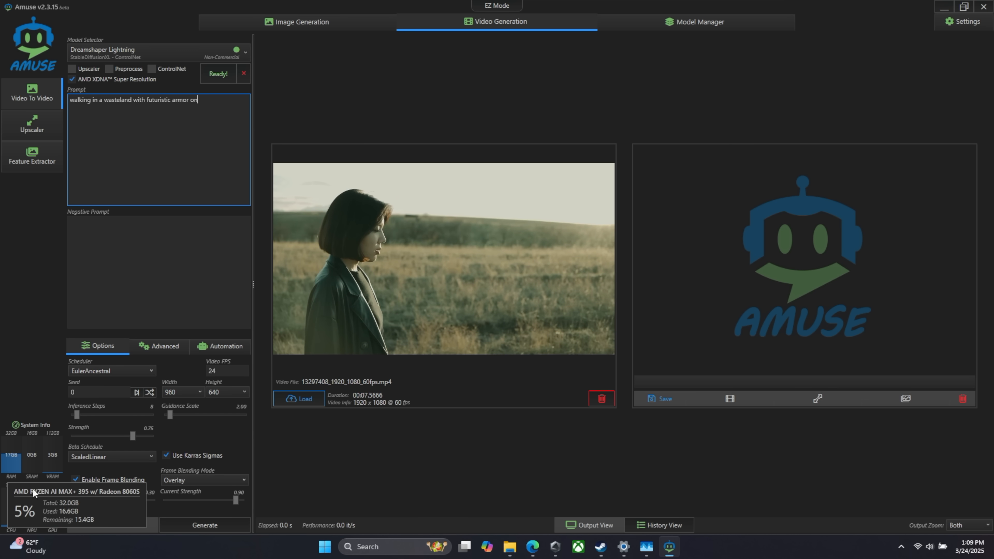
pyautogui.click(204, 525)
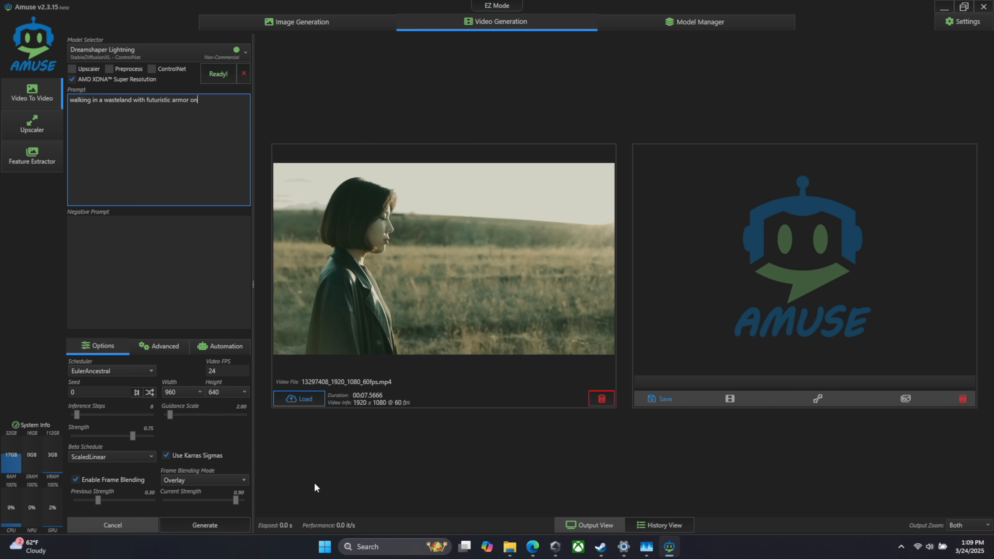
pyautogui.click(204, 525)
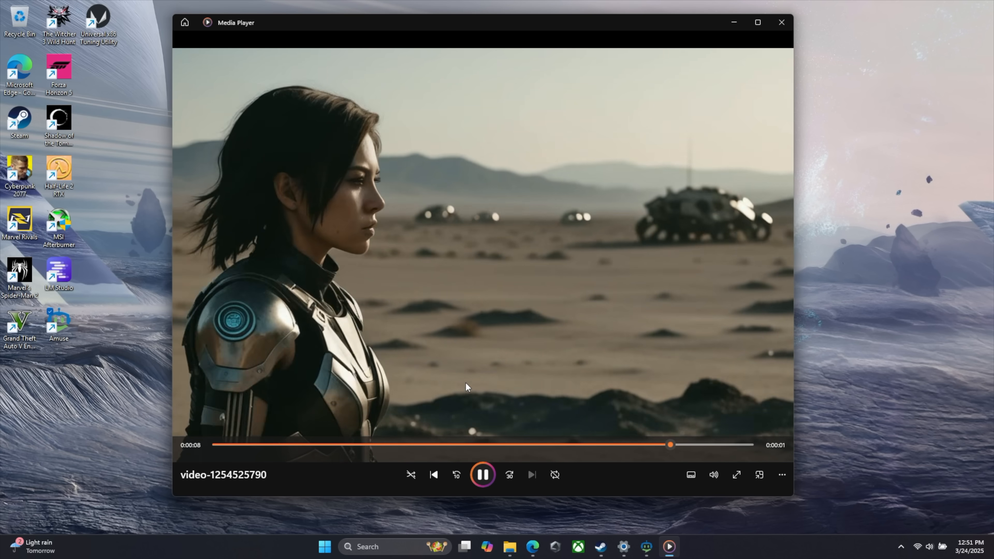
# - Replay the 9-second armored-woman desert clip from the beginning
pyautogui.click(482, 474)
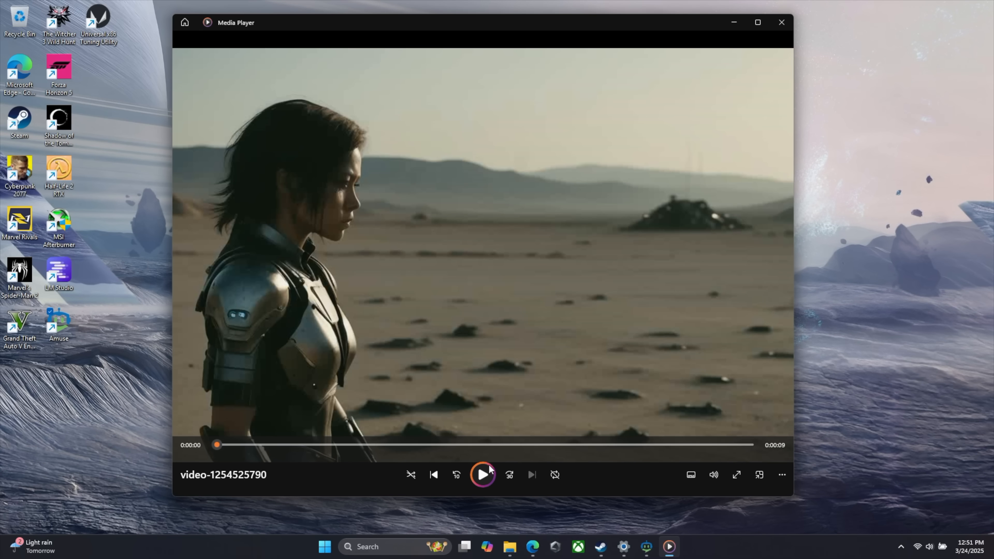
pyautogui.click(482, 474)
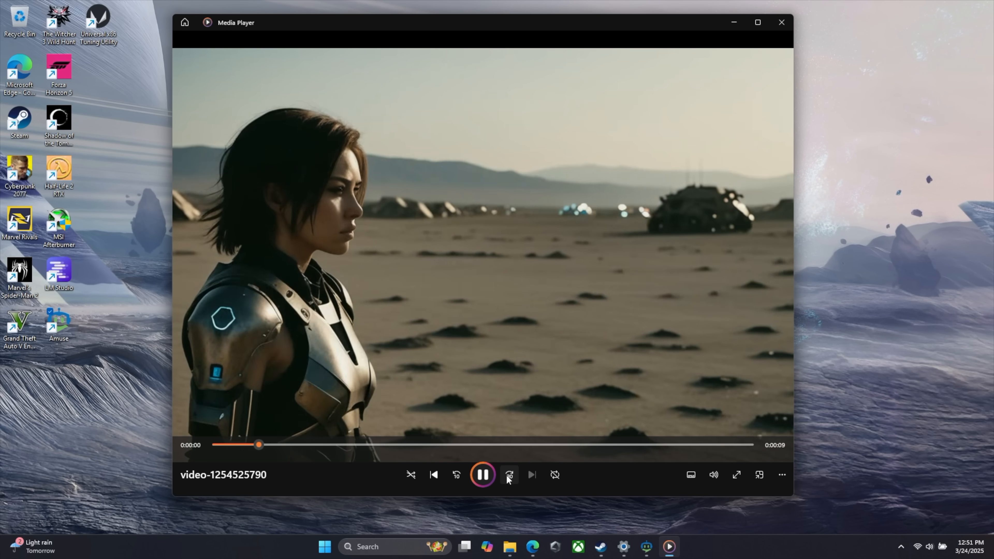
pyautogui.moveTo(507, 475)
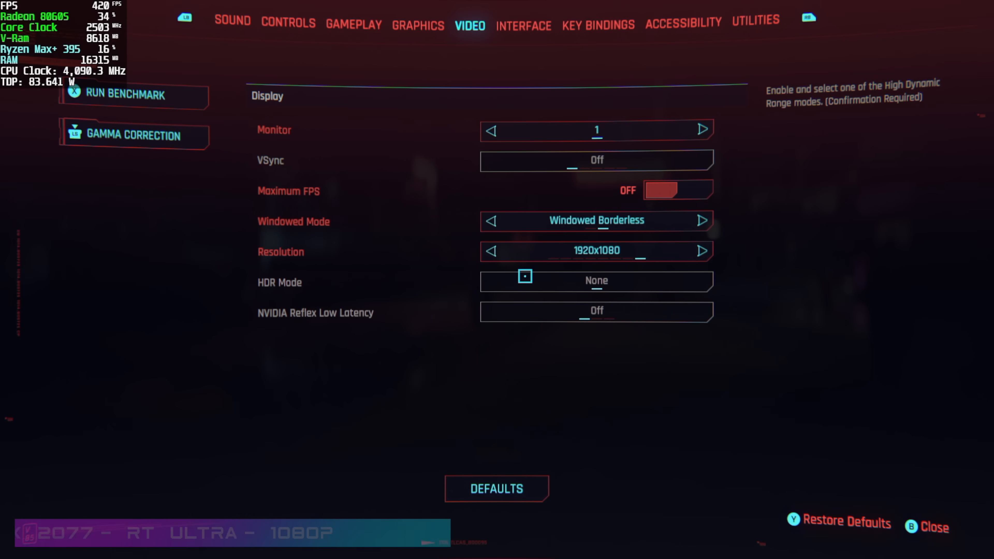
# - Switch from Video to Graphics settings and review ray tracing with AMD FSR 3 frame generation
pyautogui.click(417, 25)
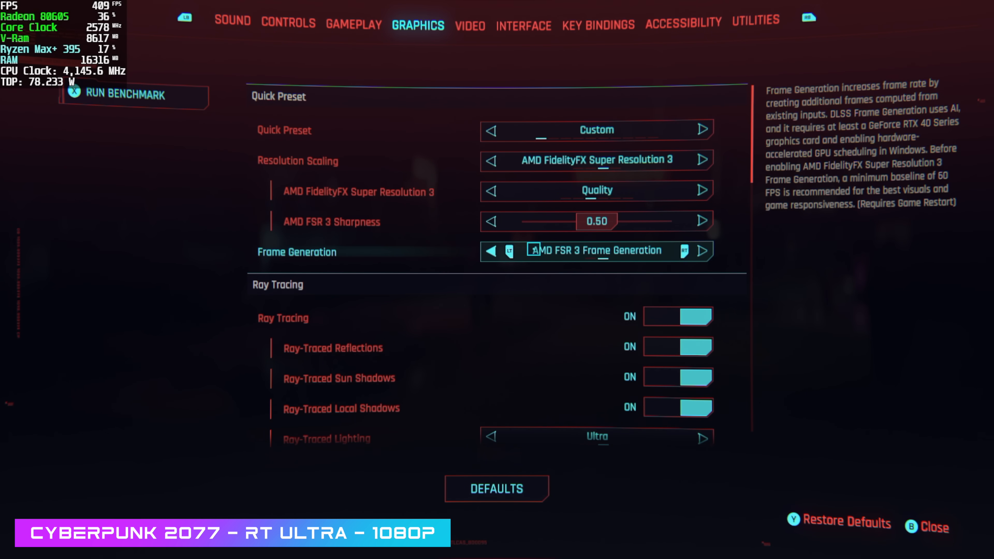
pyautogui.click(702, 130)
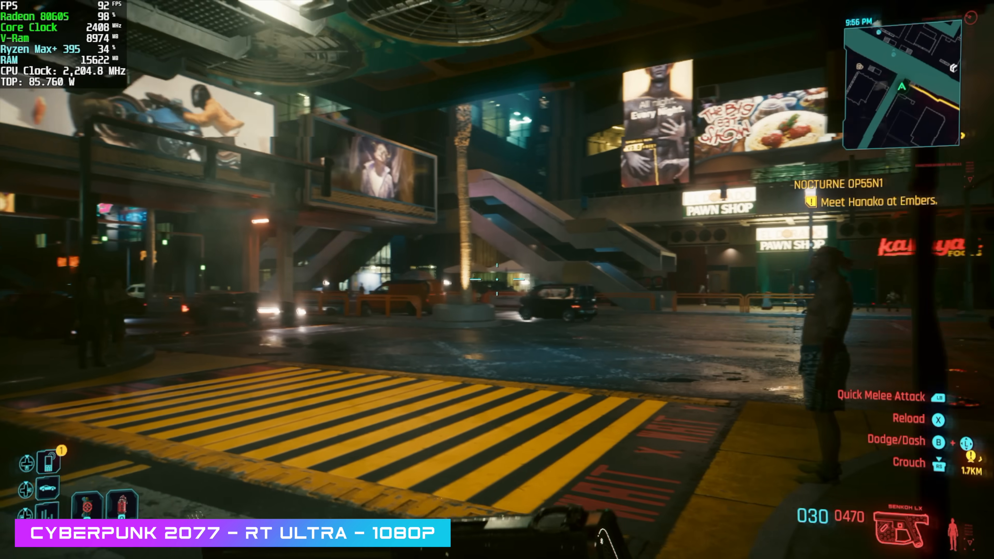
pyautogui.moveTo(497, 280)
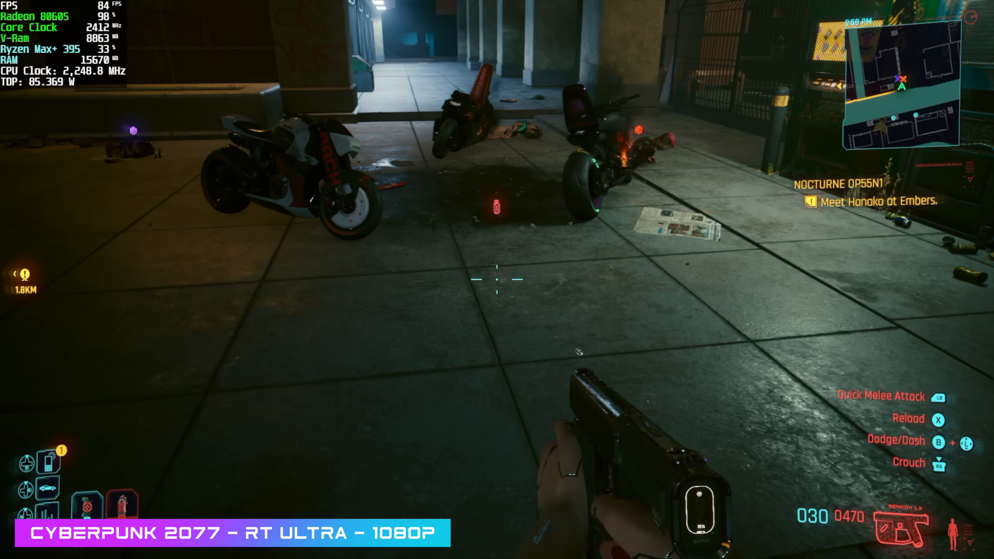
# - Walk Night City streets at RT Ultra 1080p while the overlay records about 92 FPS
pyautogui.click(497, 279)
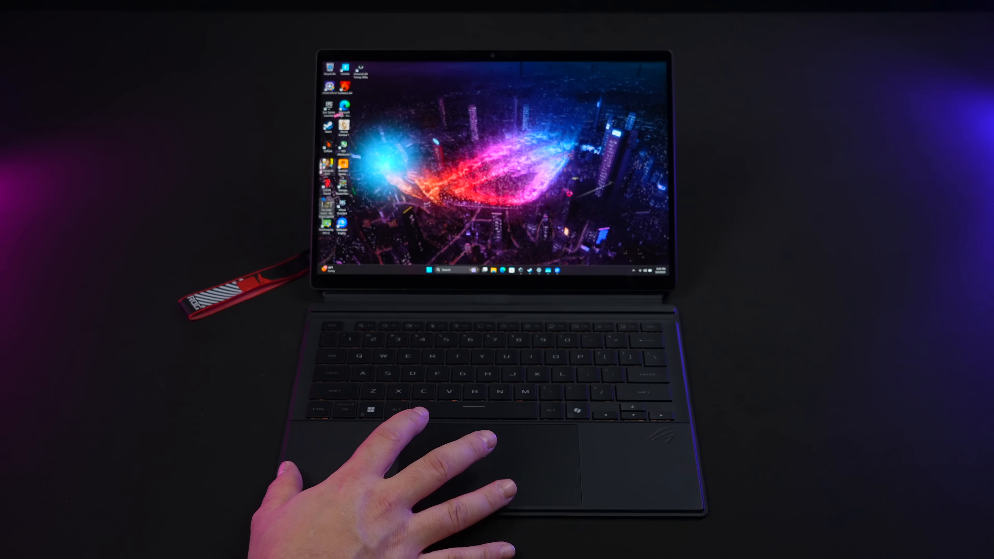
# - Show the Start menu with pinned and recommended apps over the desktop
pyautogui.click(433, 271)
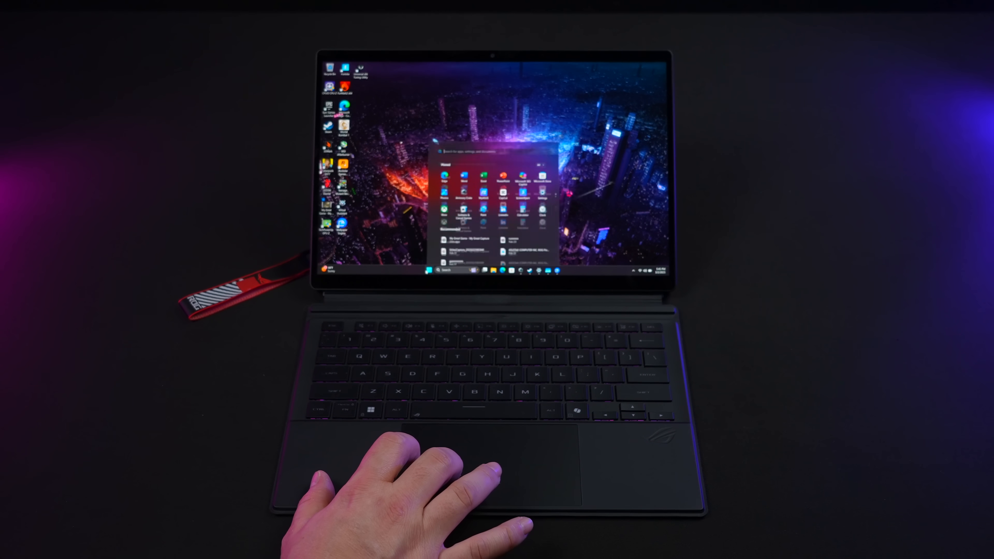